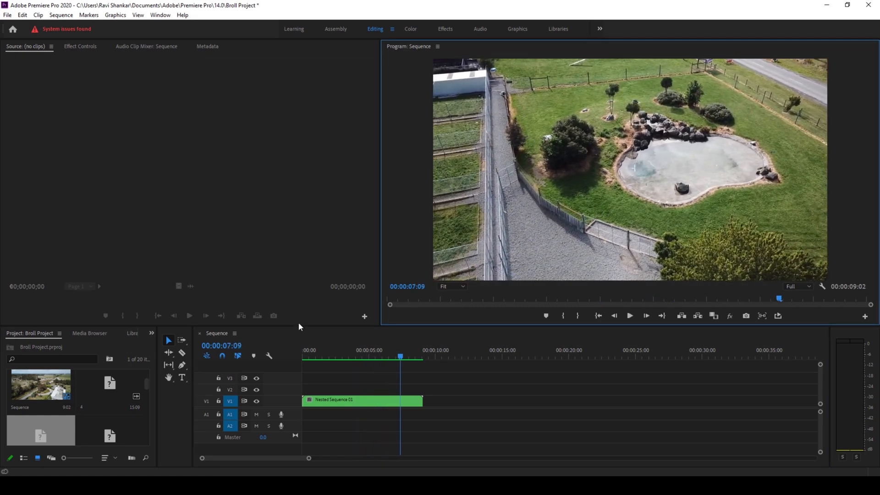
Maximize the Program Monitor, play the drone sequence briefly and stop playback.
left_click(629, 315)
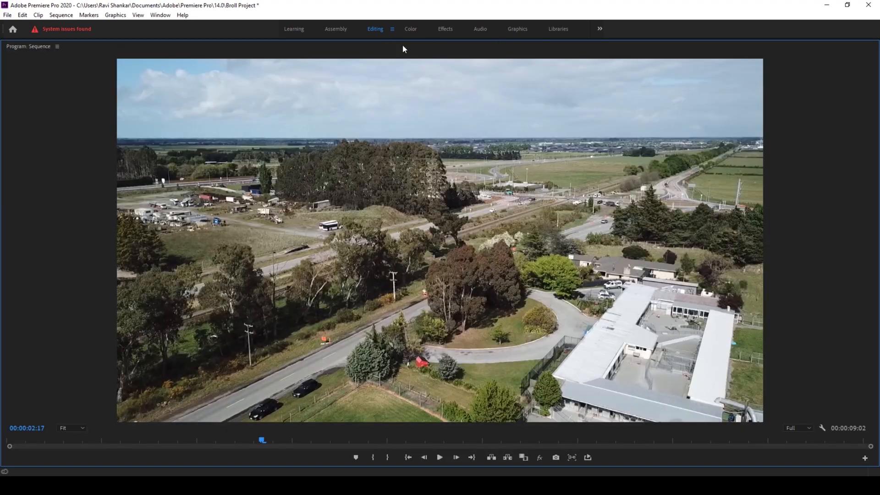
left_click(440, 457)
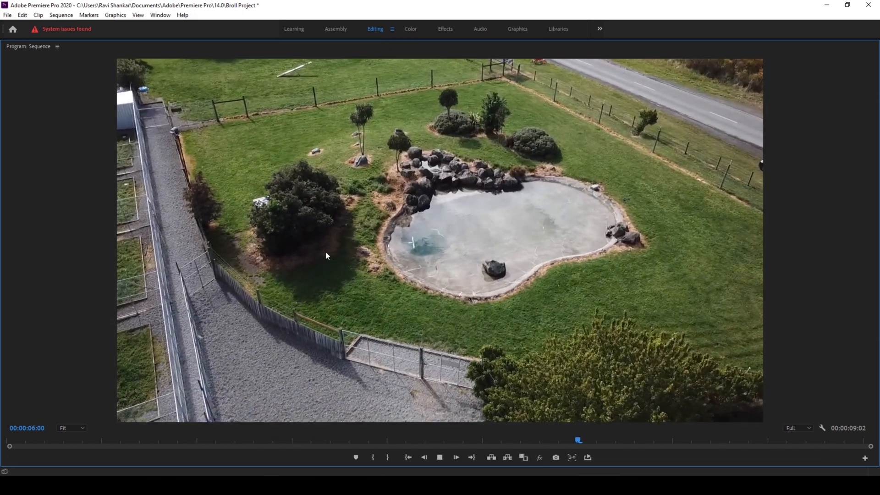
left_click(455, 457)
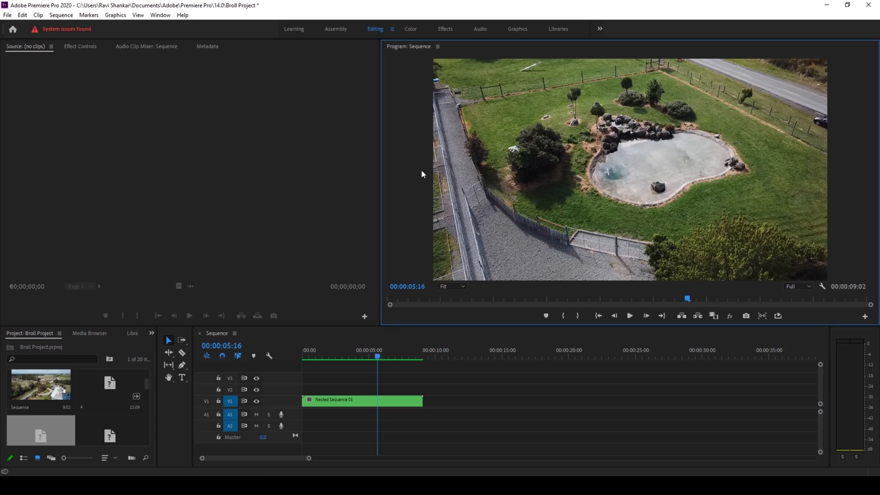
mouse_move(535, 257)
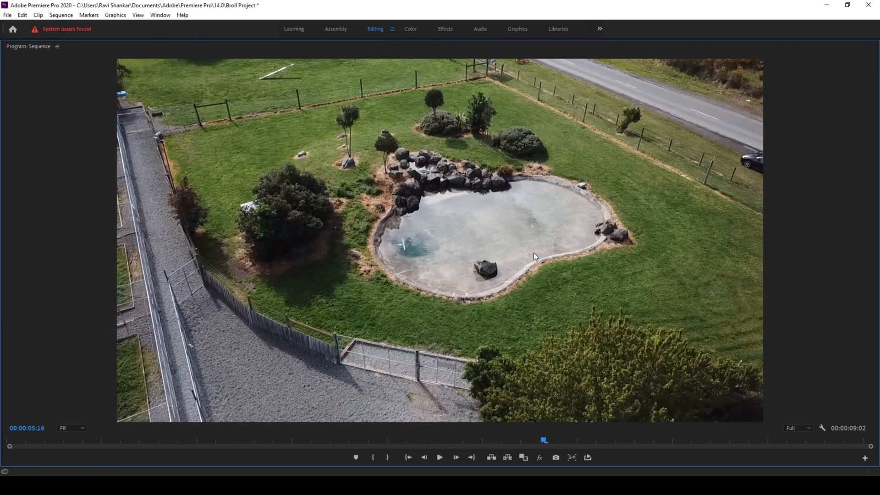
mouse_move(630, 291)
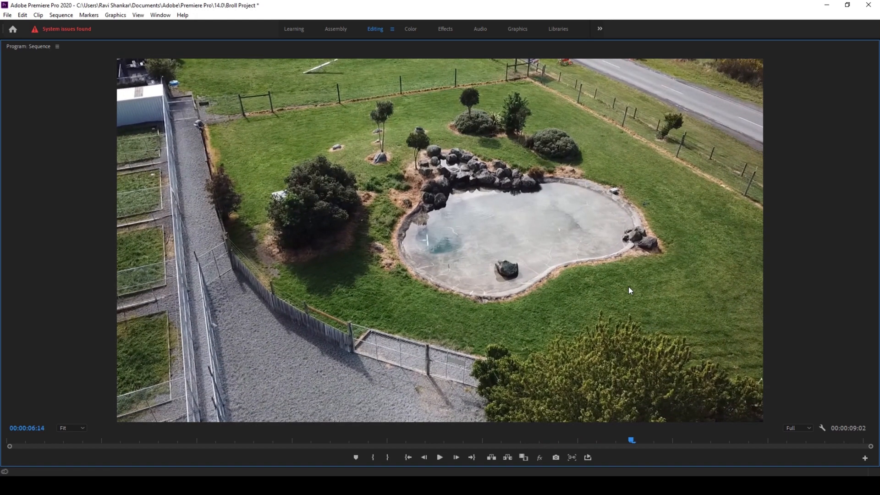
Restore the standard Editing workspace with all panels using Shift+`.
key("Shift+`")
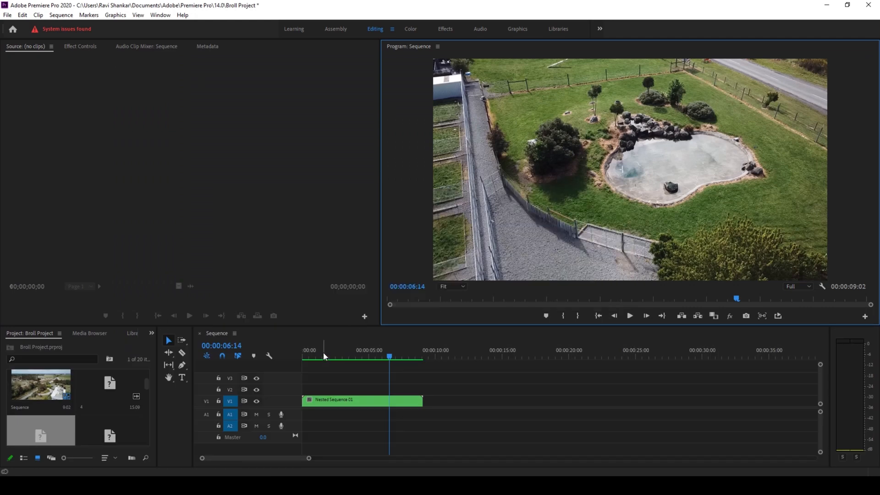
Move the playhead to 00:00:01:09 and show the Program Monitor full screen with Ctrl+`.
left_click(320, 355)
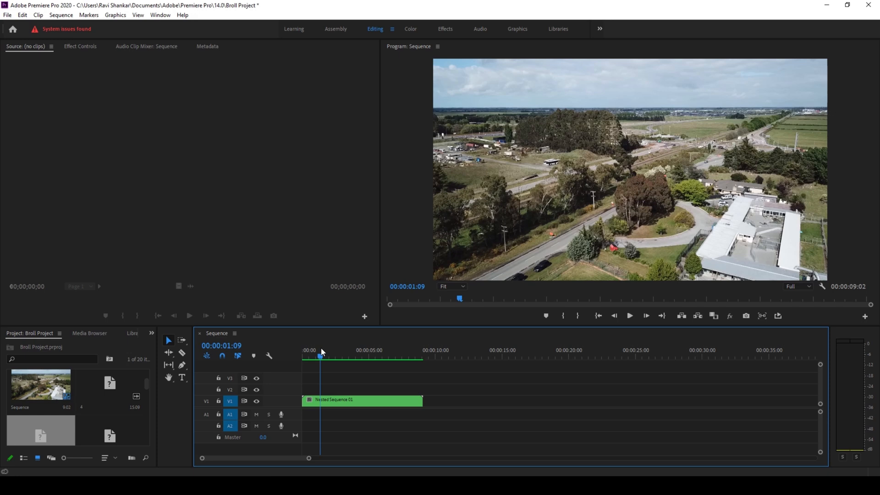
key("ctrl+`")
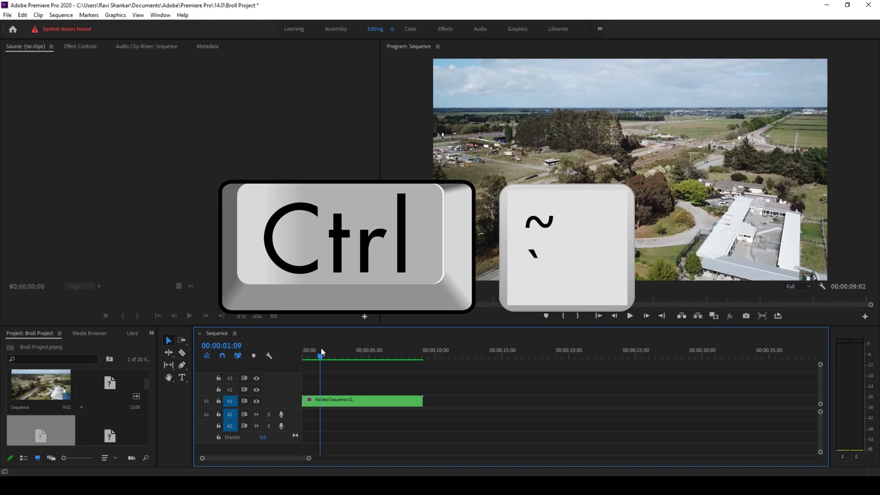